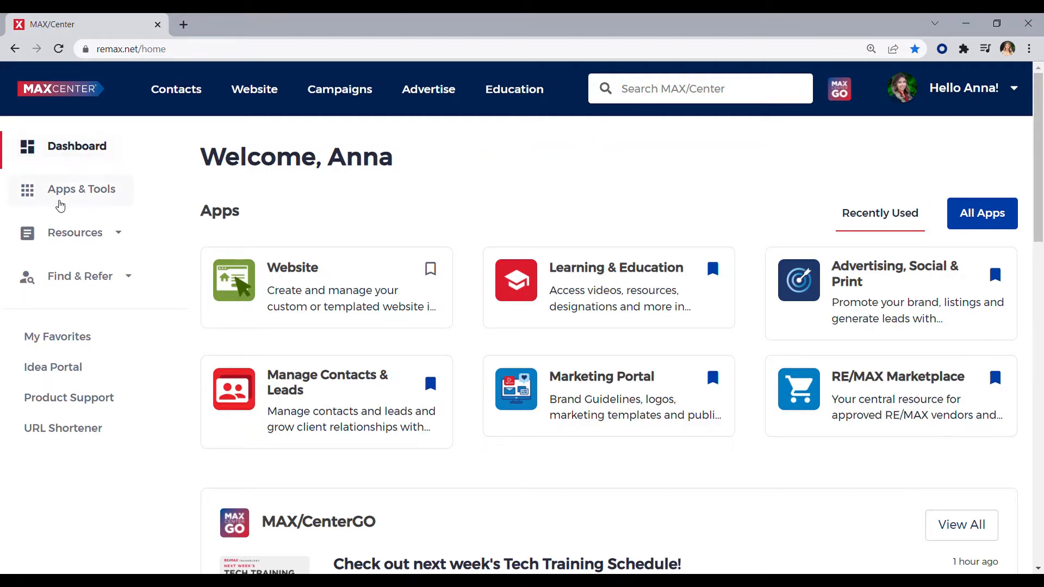
{"action": "mouse_move", "coordinate": [76, 197]}
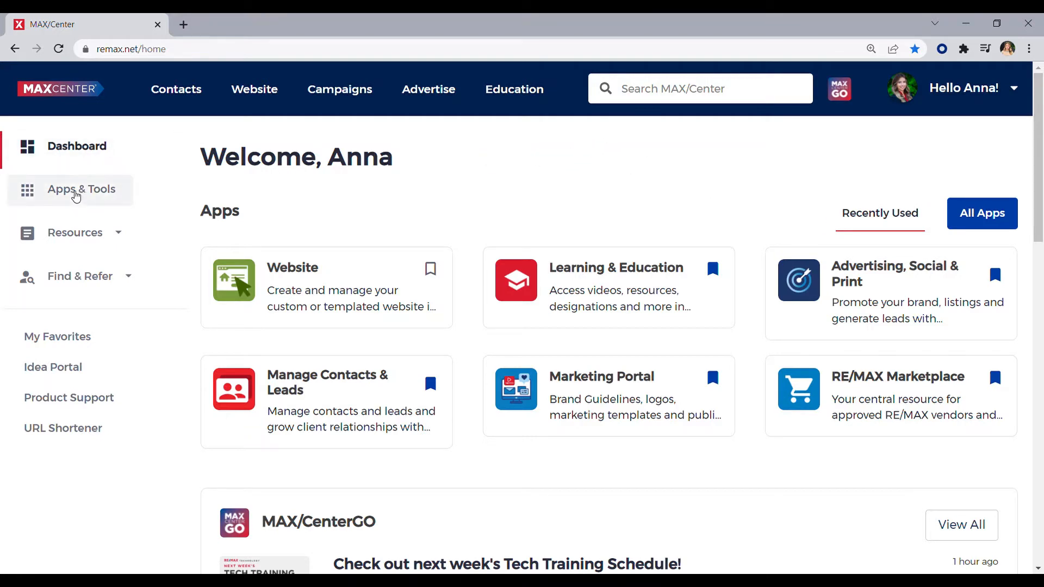
- Go to Apps & Tools from the MAX/Center dashboard sidebar
{"action": "left_click", "coordinate": [80, 189]}
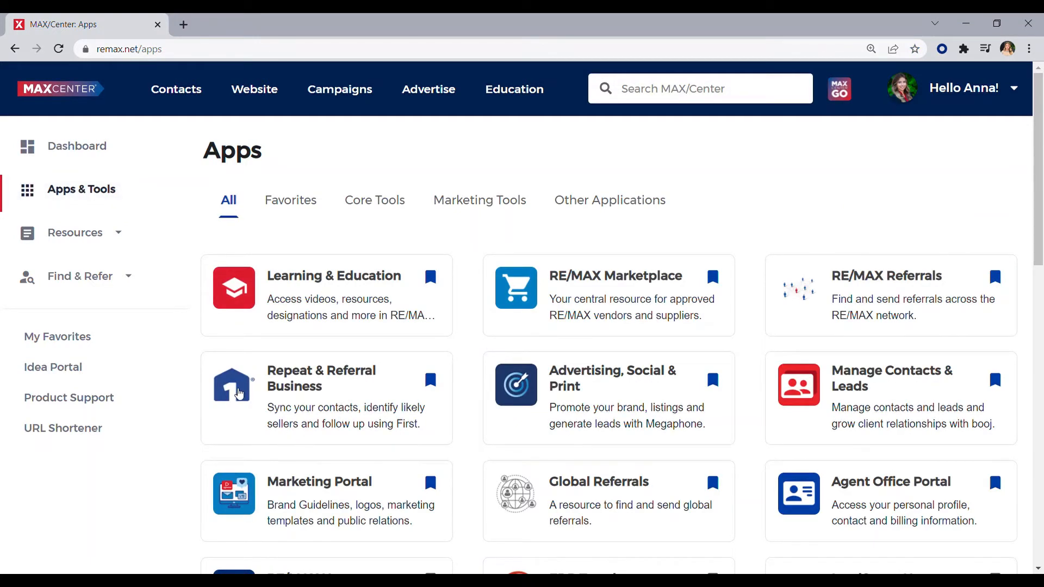
{"action": "mouse_move", "coordinate": [289, 396]}
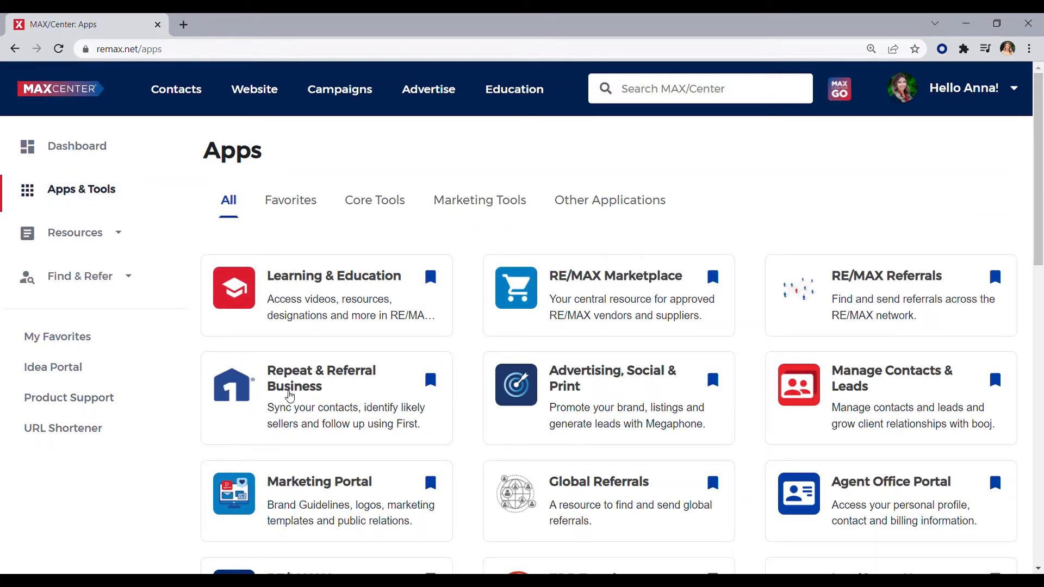
{"action": "mouse_move", "coordinate": [251, 383]}
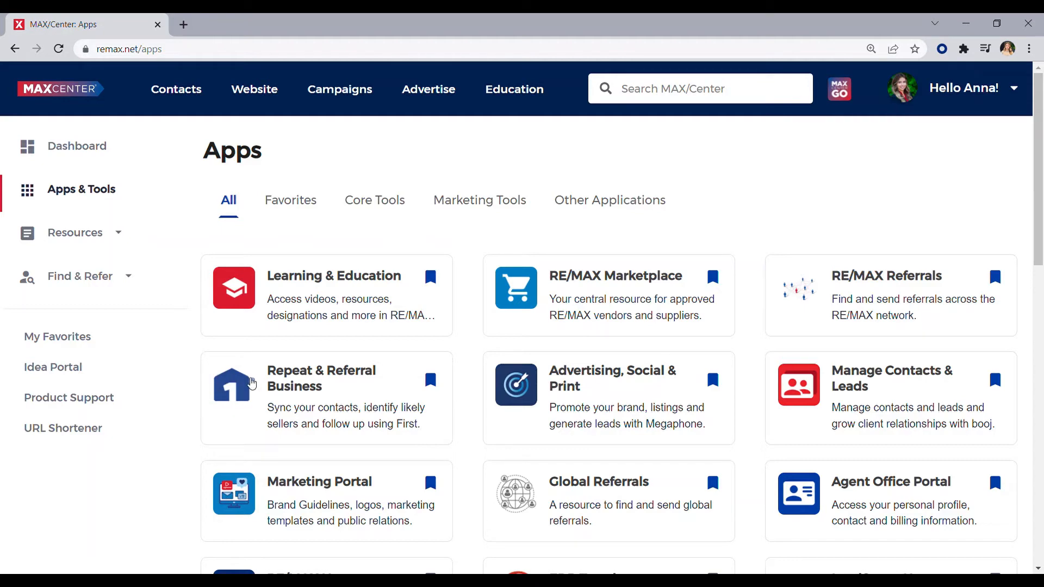
{"action": "mouse_move", "coordinate": [200, 387]}
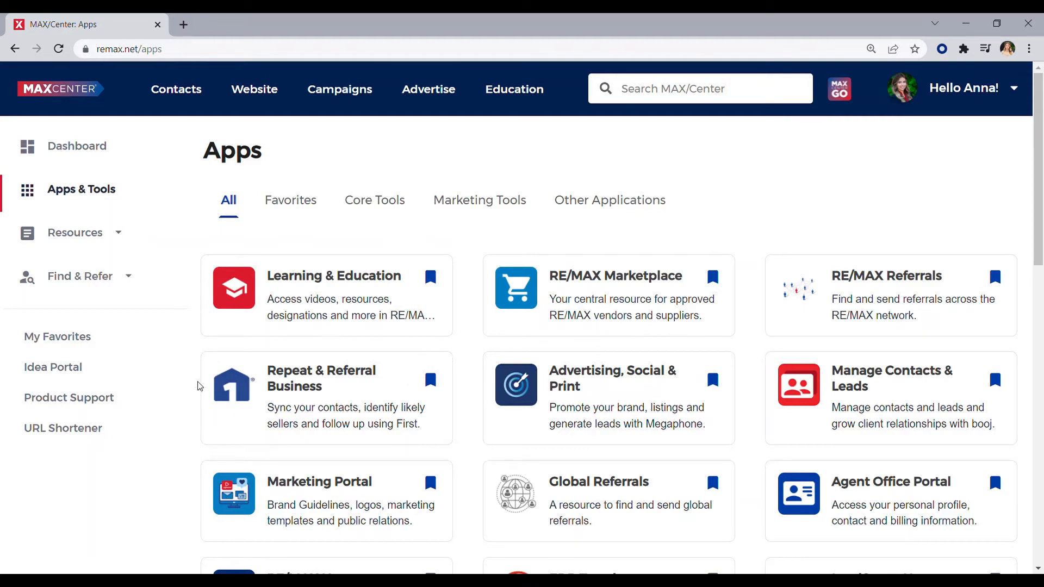
{"action": "mouse_move", "coordinate": [589, 379]}
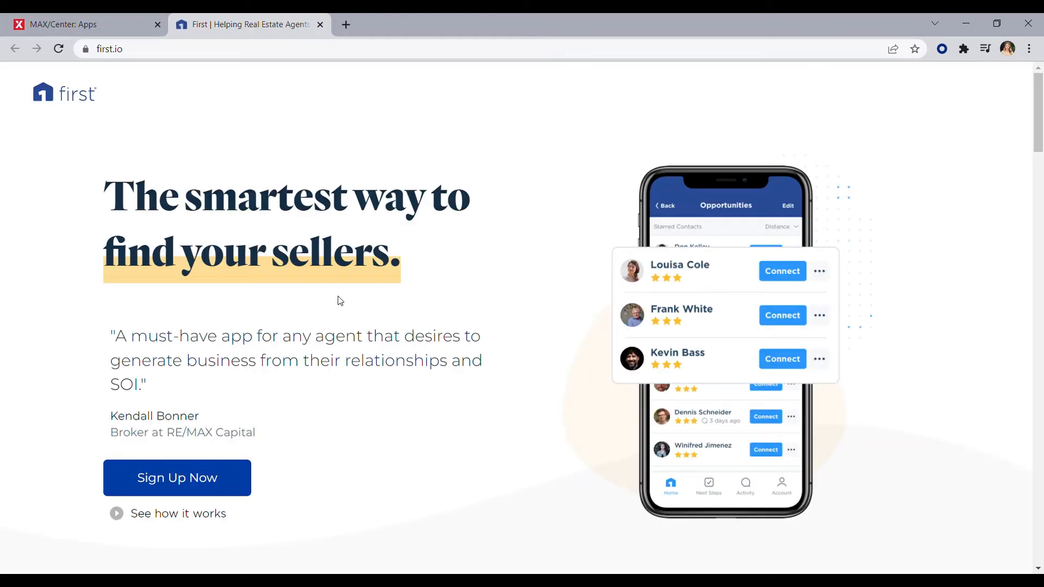
- Enter the First account area via Sign Up Now on the first.io homepage
{"action": "scroll", "scroll_direction": "down", "scroll_amount": 3}
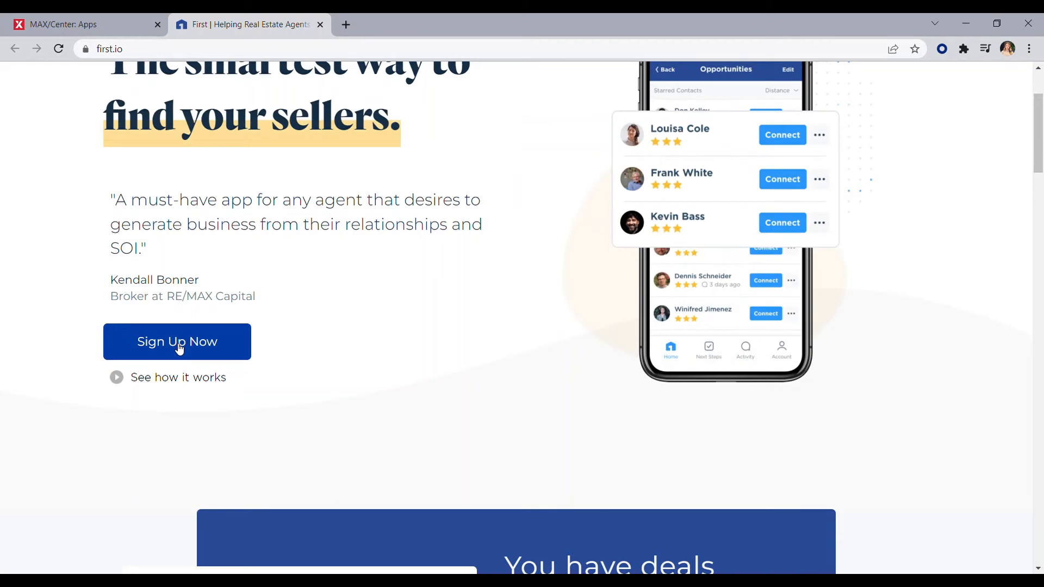
{"action": "left_click", "coordinate": [177, 342]}
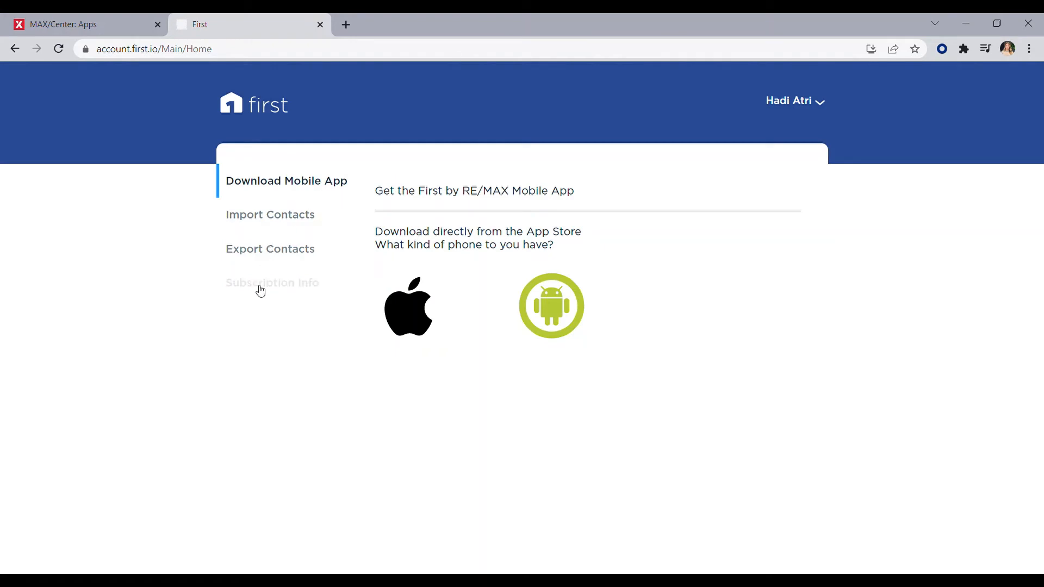
- View Subscription Info and start cancelling the RE/MAX Broker Plan subscription
{"action": "left_click", "coordinate": [272, 283]}
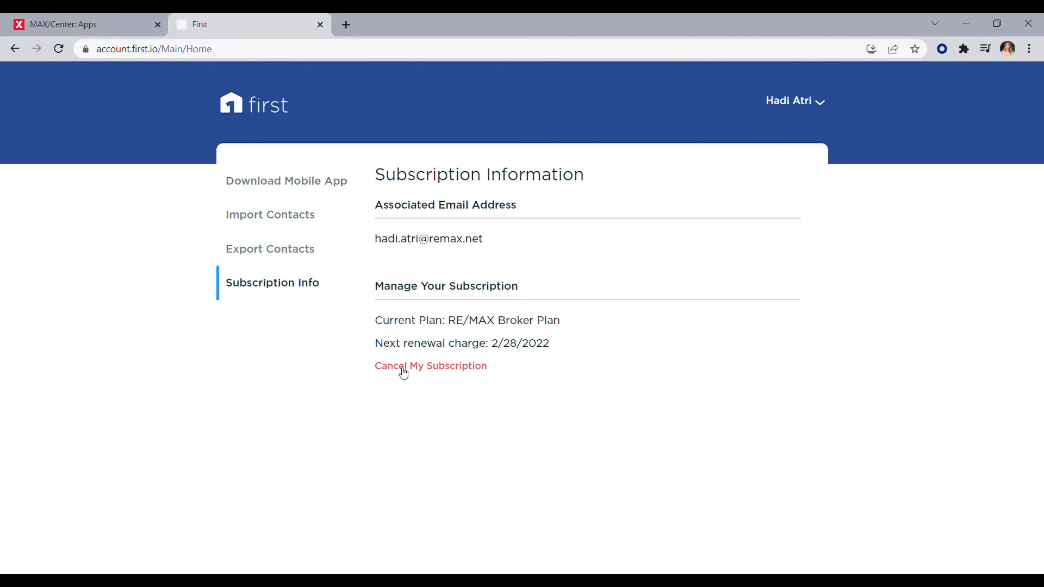
{"action": "left_click", "coordinate": [430, 365]}
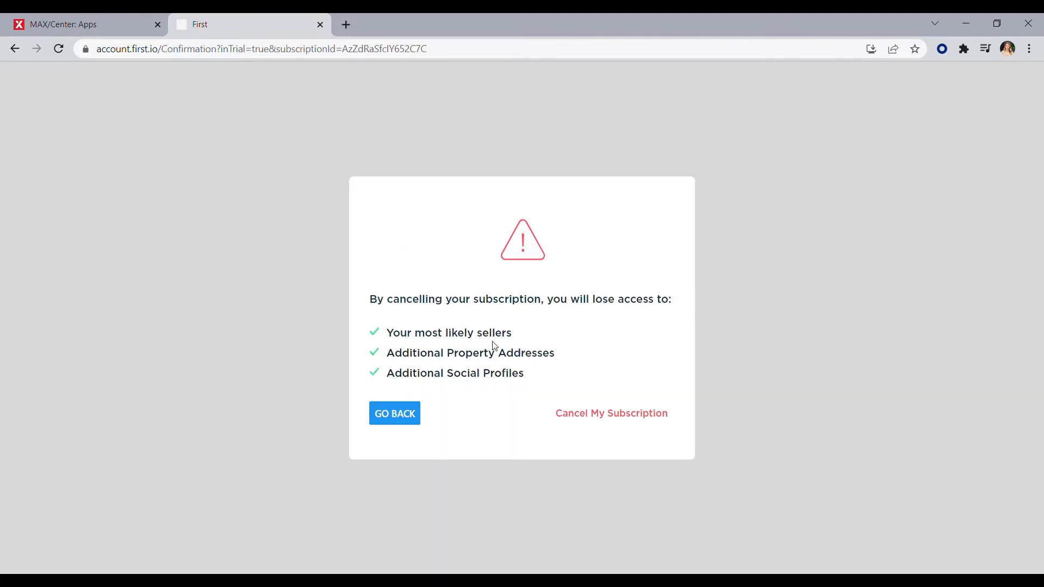
{"action": "mouse_move", "coordinate": [611, 413]}
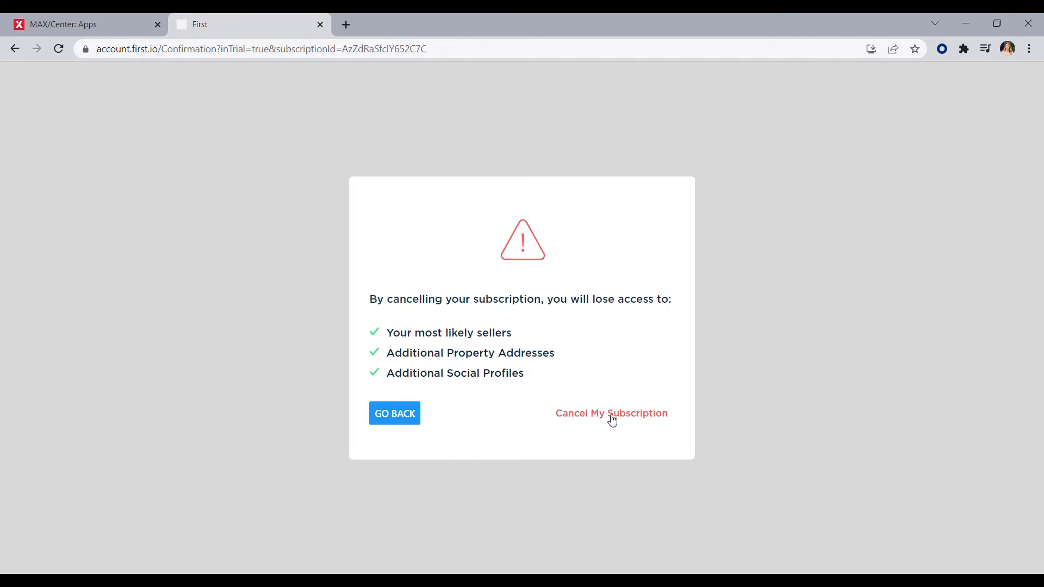
{"action": "mouse_move", "coordinate": [961, 171]}
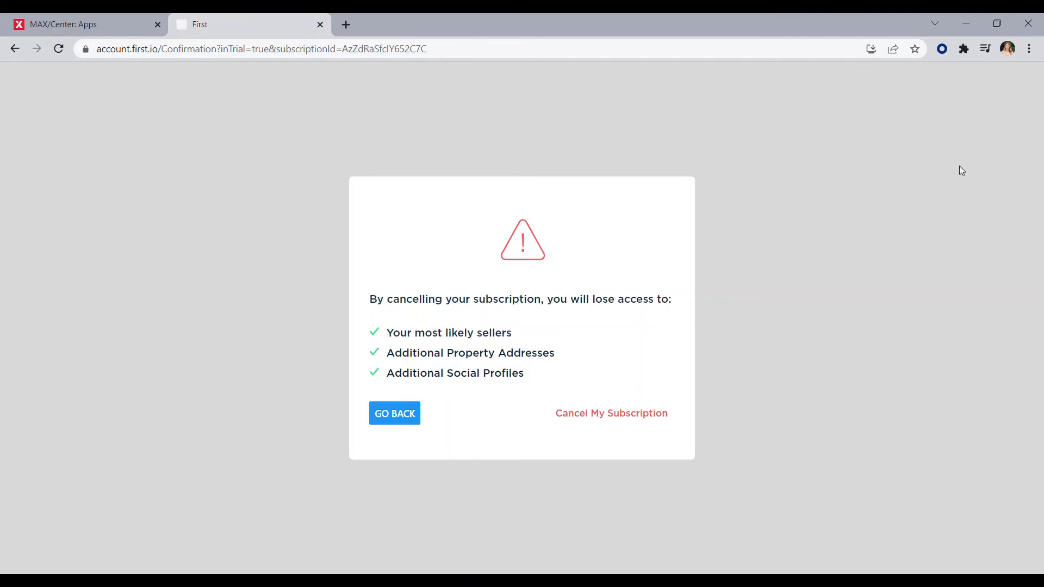